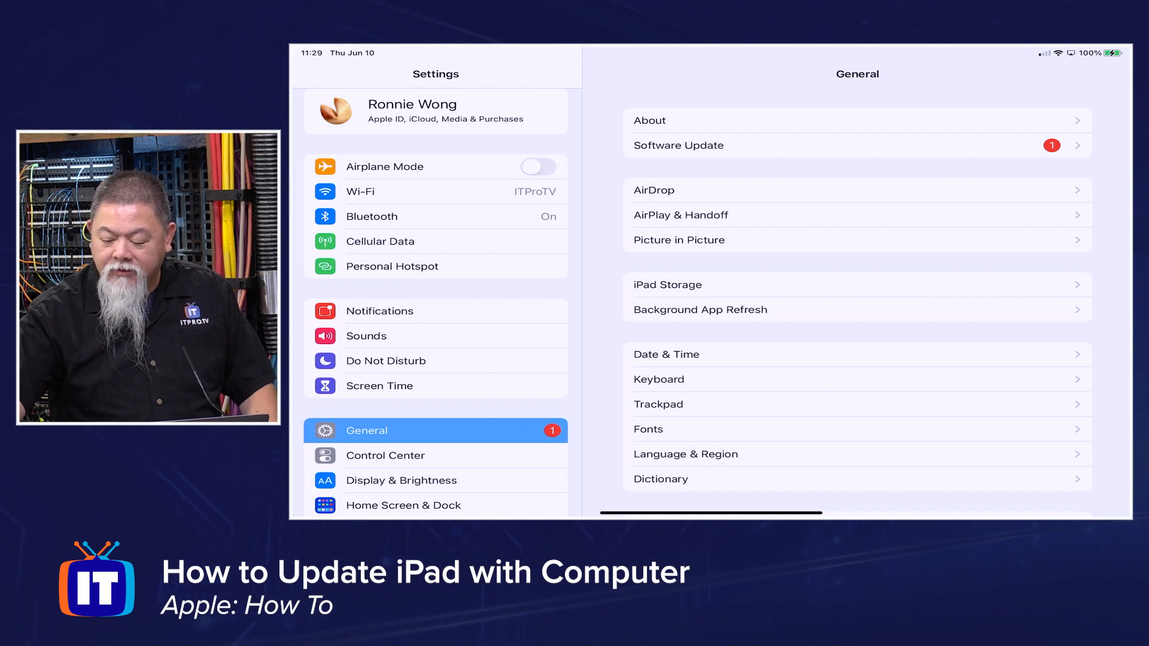
Attempt to install iPadOS 14.6 from Software Update and dismiss the 'Unable to Verify Update' alert
{"action": "left_click", "coordinate": [677, 145]}
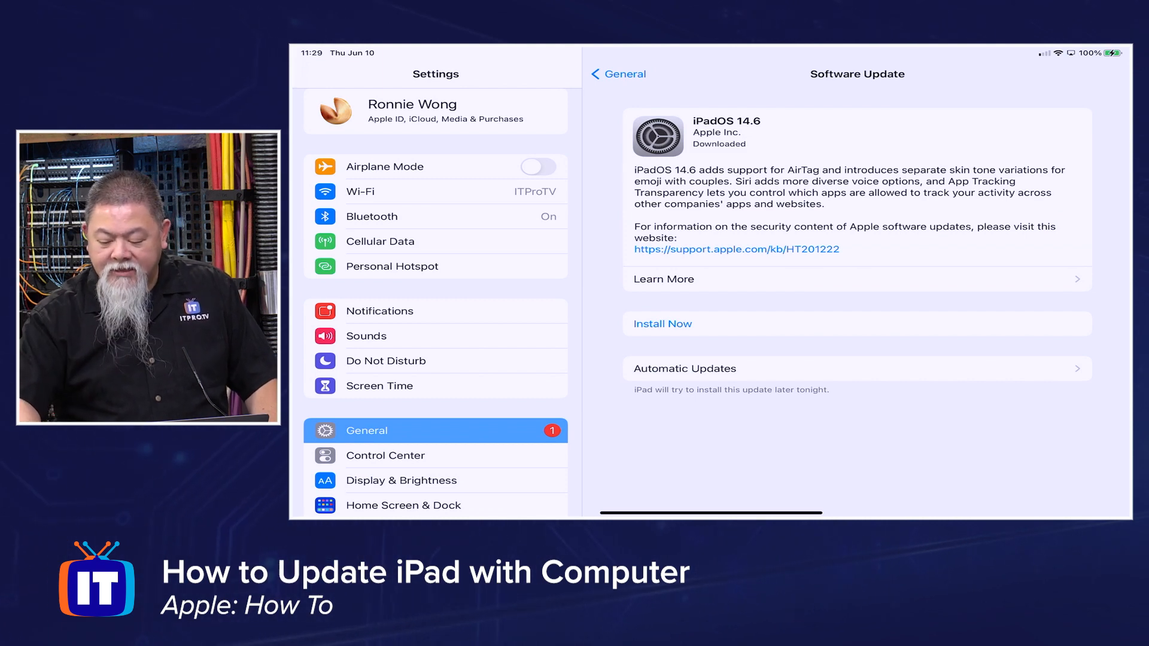
{"action": "left_click", "coordinate": [662, 323]}
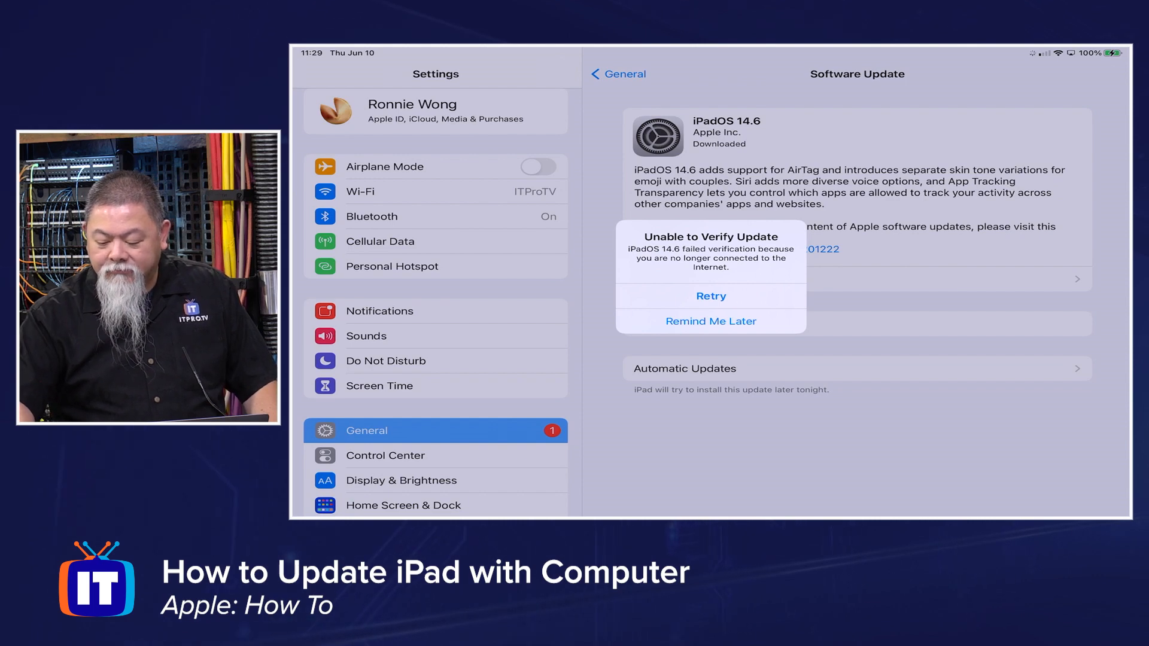
{"action": "left_click", "coordinate": [709, 321]}
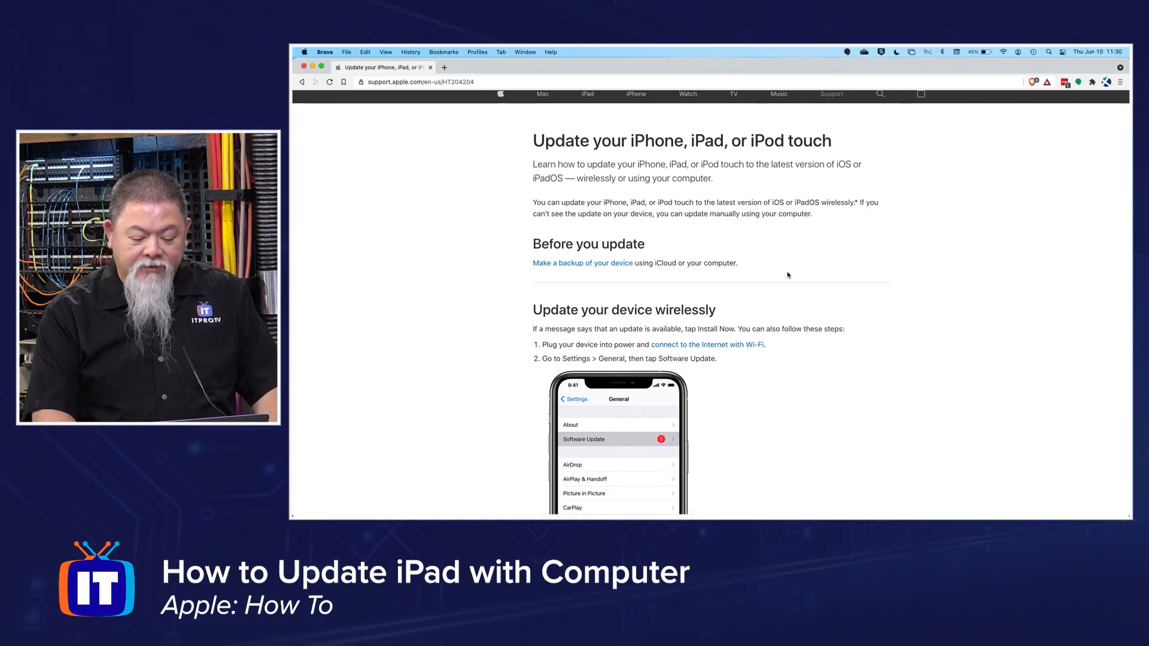
Scroll the Apple Support article to 'Update your device using your computer'
{"action": "scroll", "scroll_direction": "down", "scroll_amount": 3}
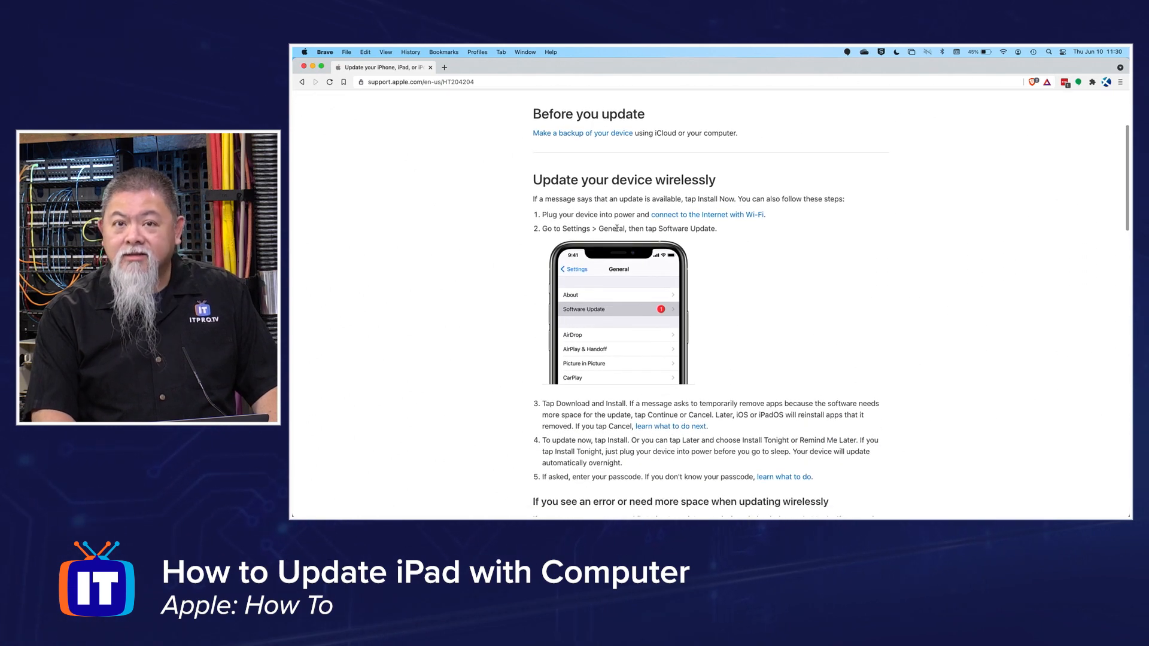
{"action": "scroll", "scroll_direction": "down", "scroll_amount": 3}
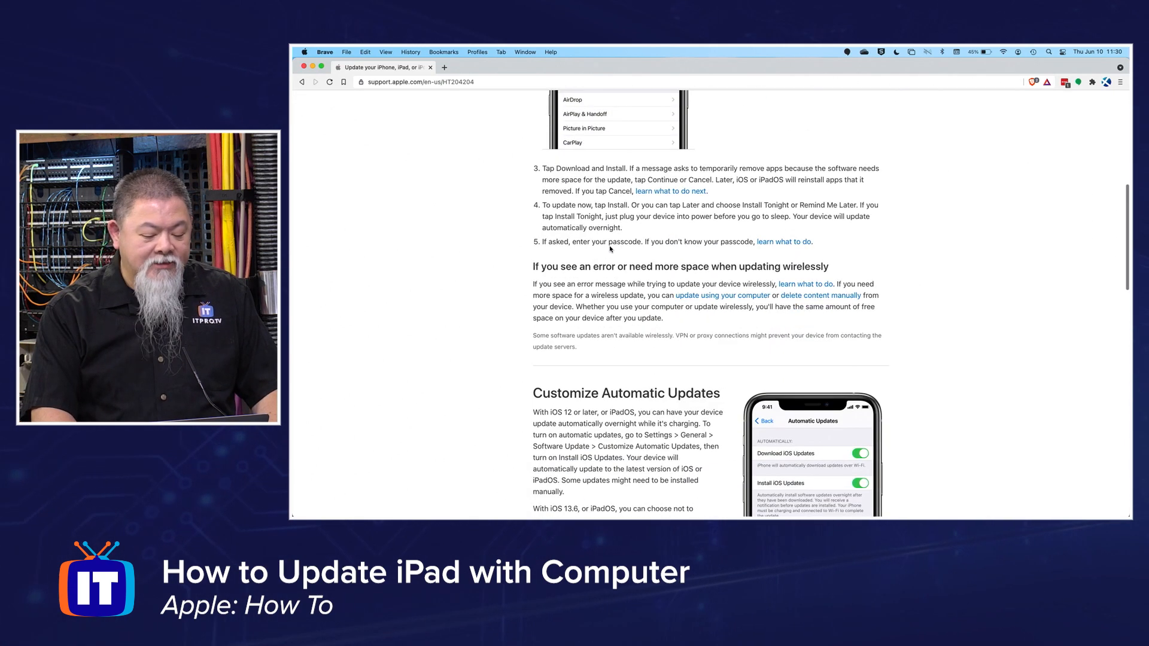
{"action": "scroll", "scroll_direction": "down", "scroll_amount": 3}
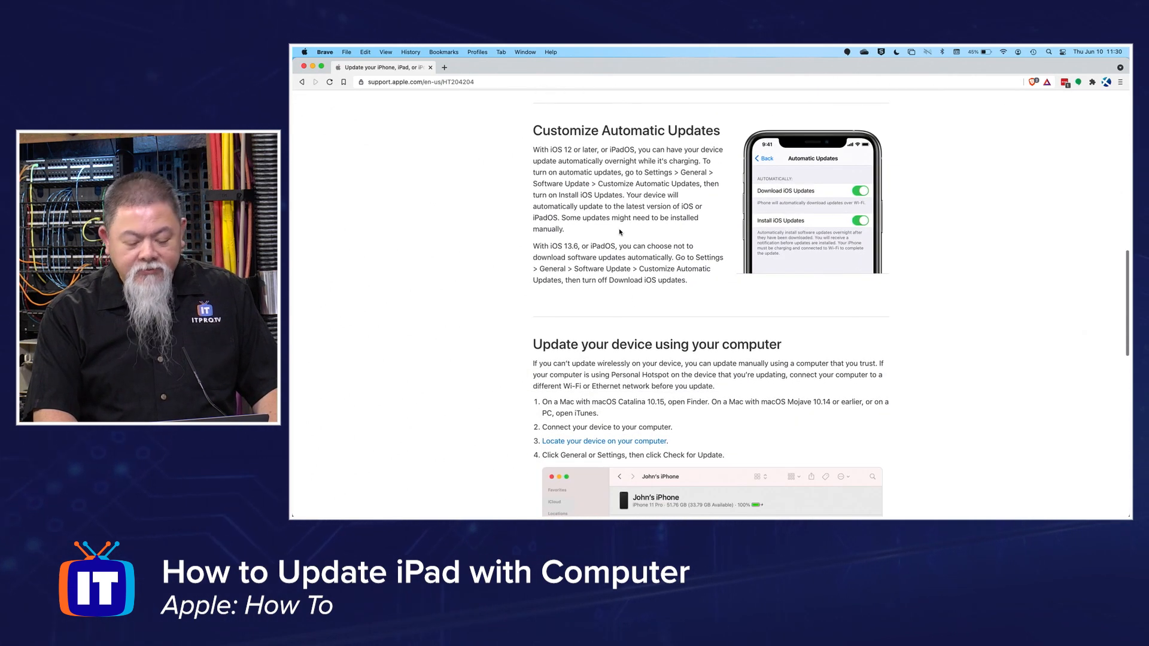
{"action": "scroll", "scroll_direction": "down", "scroll_amount": 3}
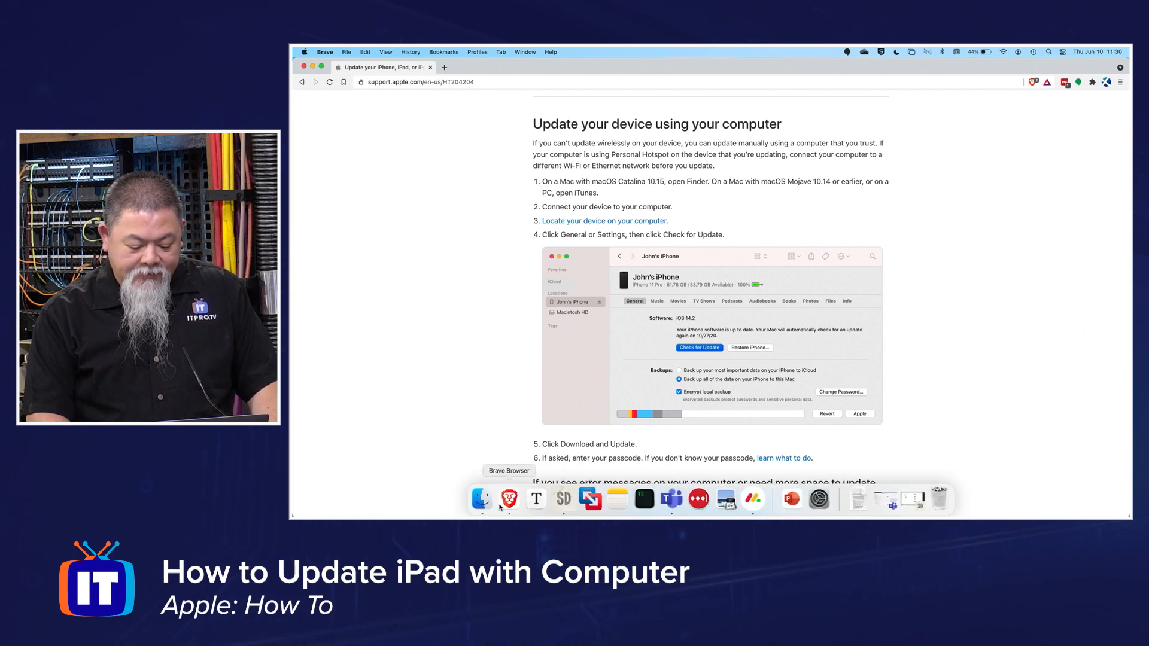
{"action": "left_click", "coordinate": [483, 499]}
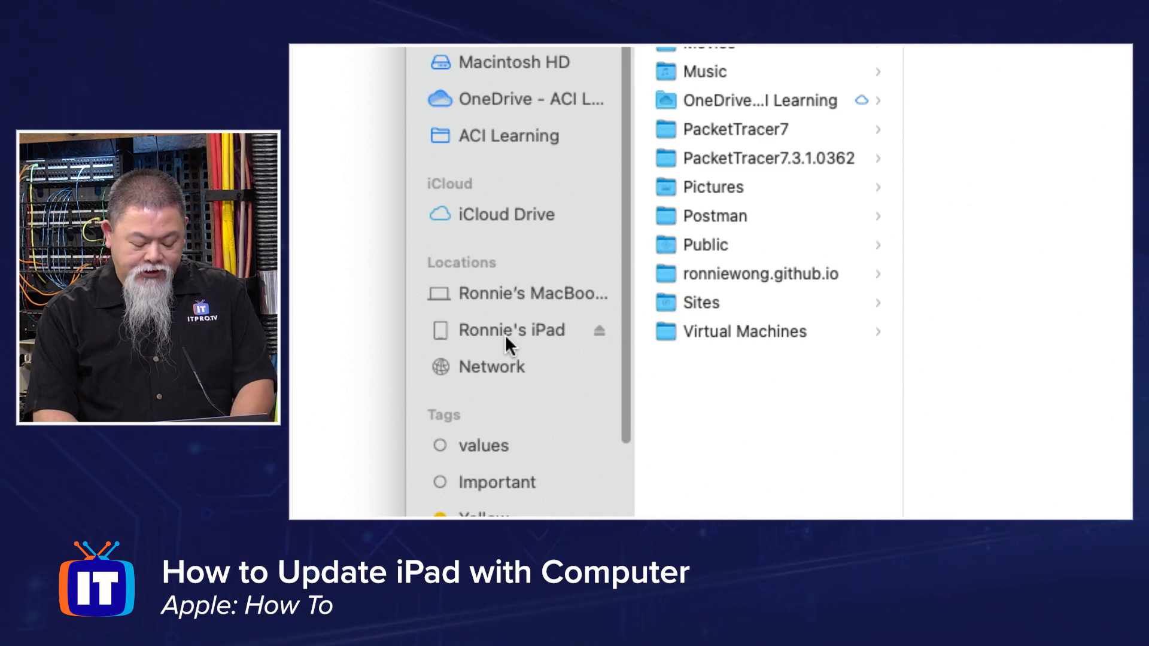
{"action": "left_click", "coordinate": [513, 330]}
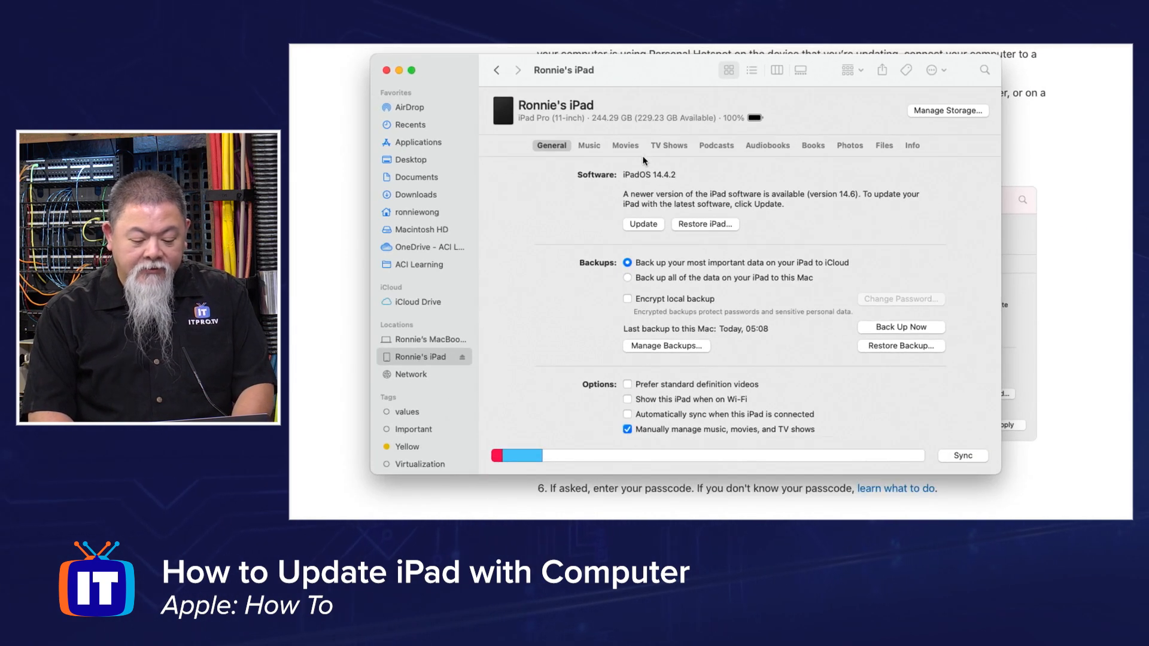
{"action": "mouse_move", "coordinate": [678, 203]}
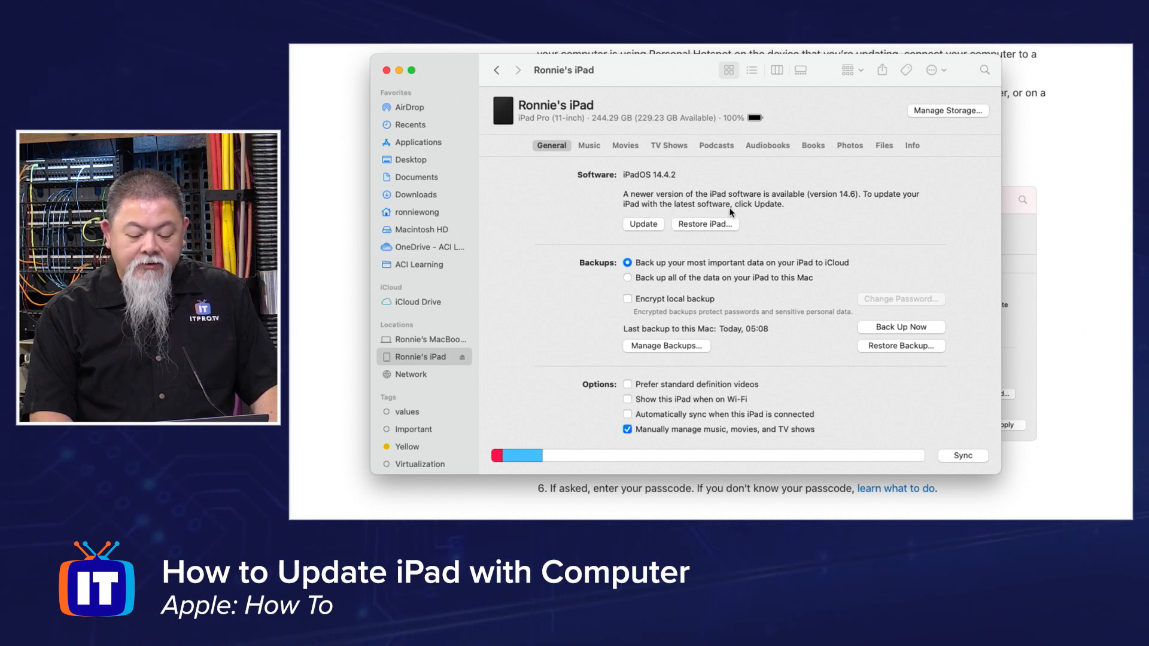
{"action": "mouse_move", "coordinate": [662, 183]}
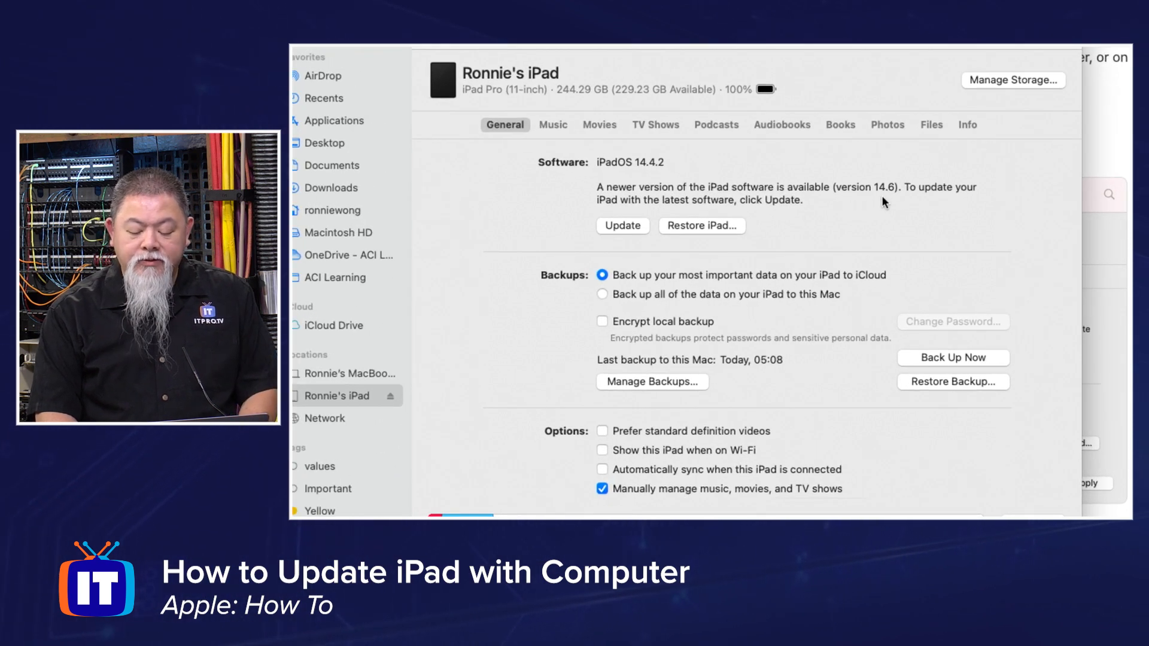
{"action": "mouse_move", "coordinate": [652, 198]}
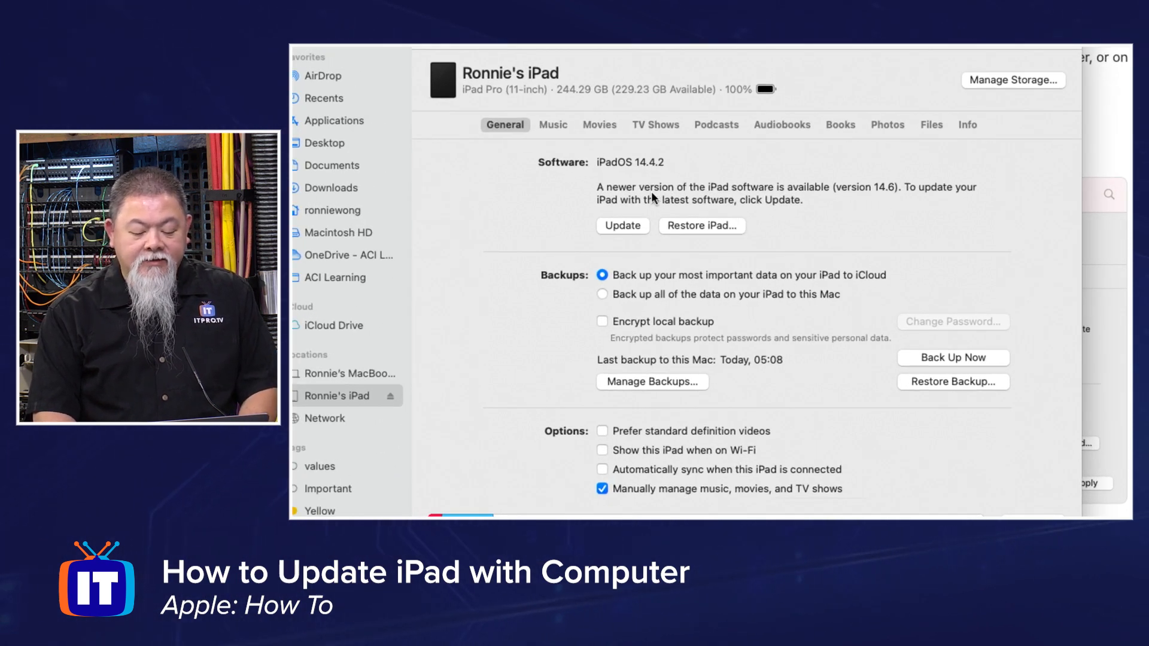
{"action": "mouse_move", "coordinate": [627, 229]}
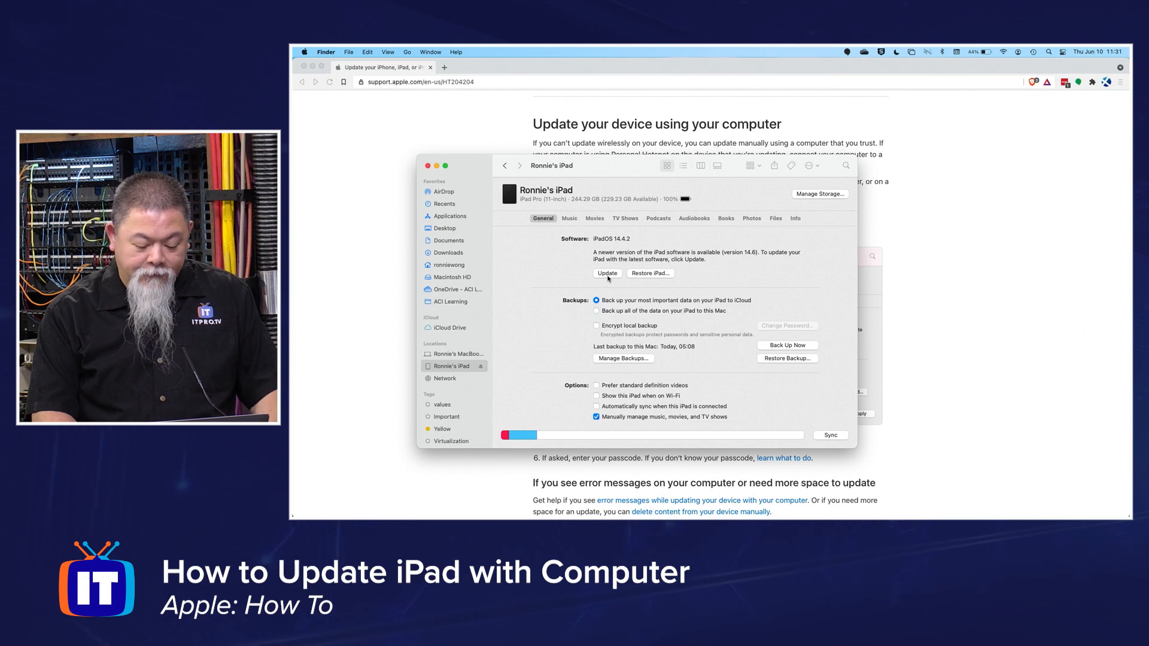
Start the iPadOS 14.6 update on the General tab and confirm it
{"action": "left_click", "coordinate": [607, 274]}
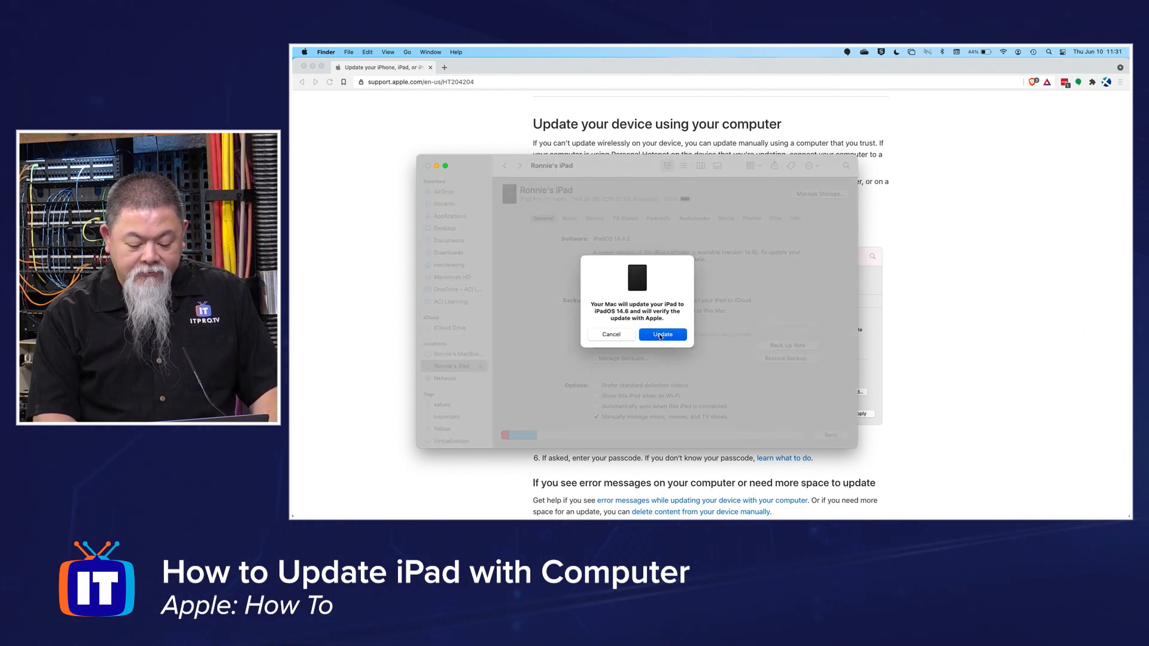
{"action": "left_click", "coordinate": [661, 334]}
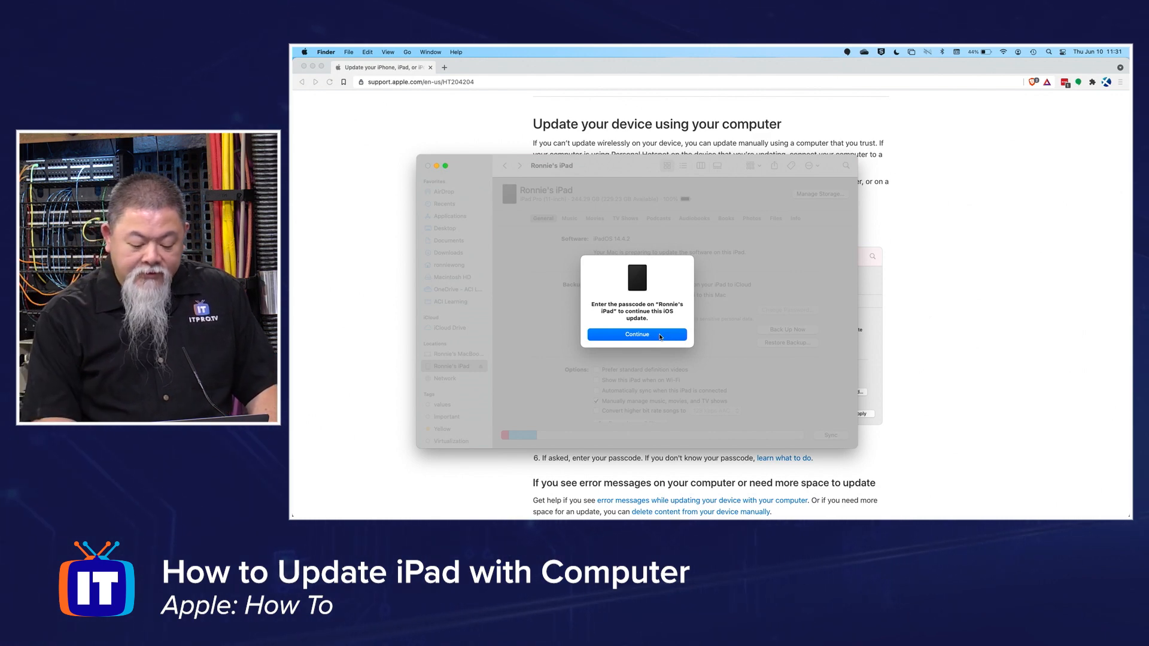
Continue the update after the passcode request; it fails with unknown error 4000
{"action": "left_click", "coordinate": [636, 334]}
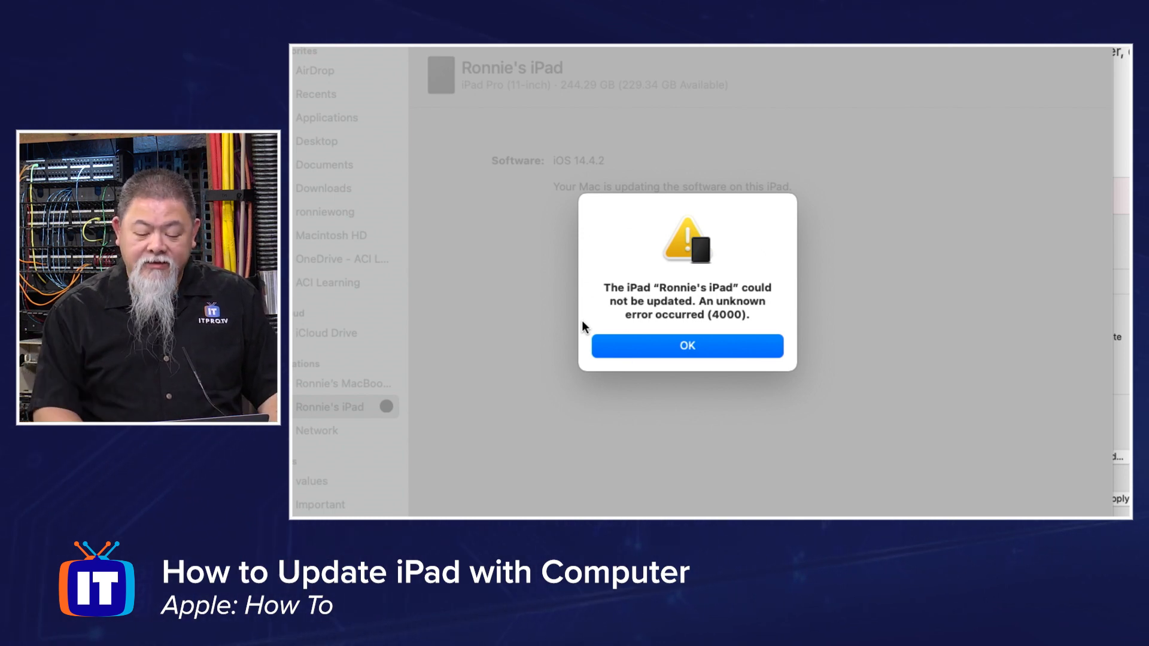
{"action": "left_click", "coordinate": [687, 345]}
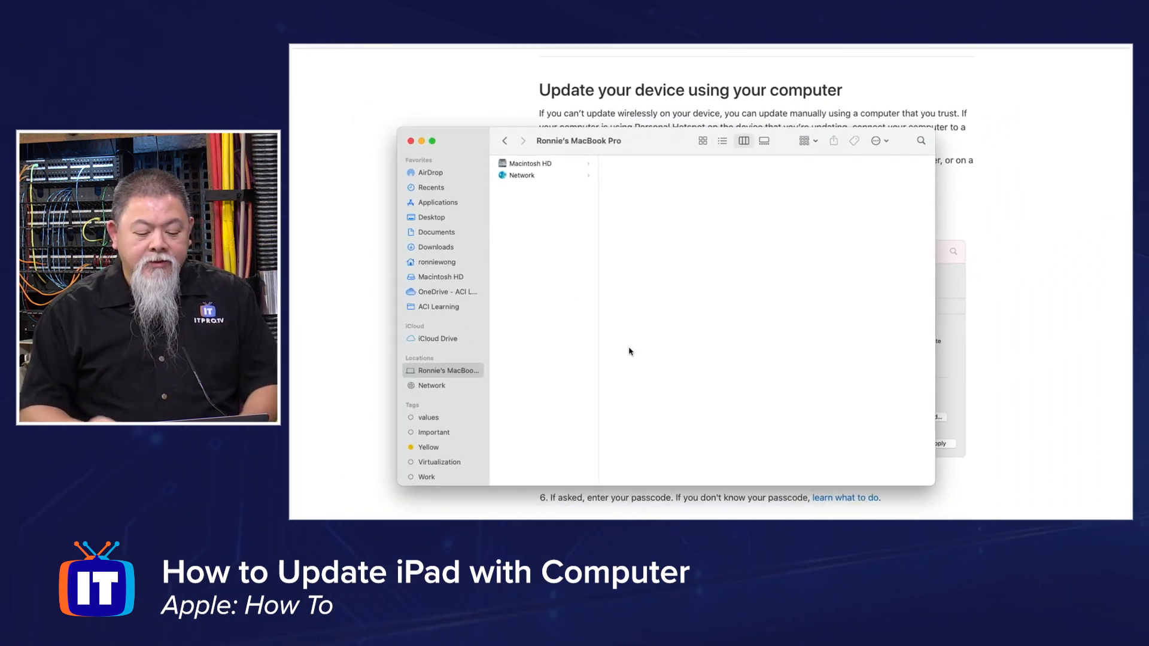
{"action": "mouse_move", "coordinate": [437, 378]}
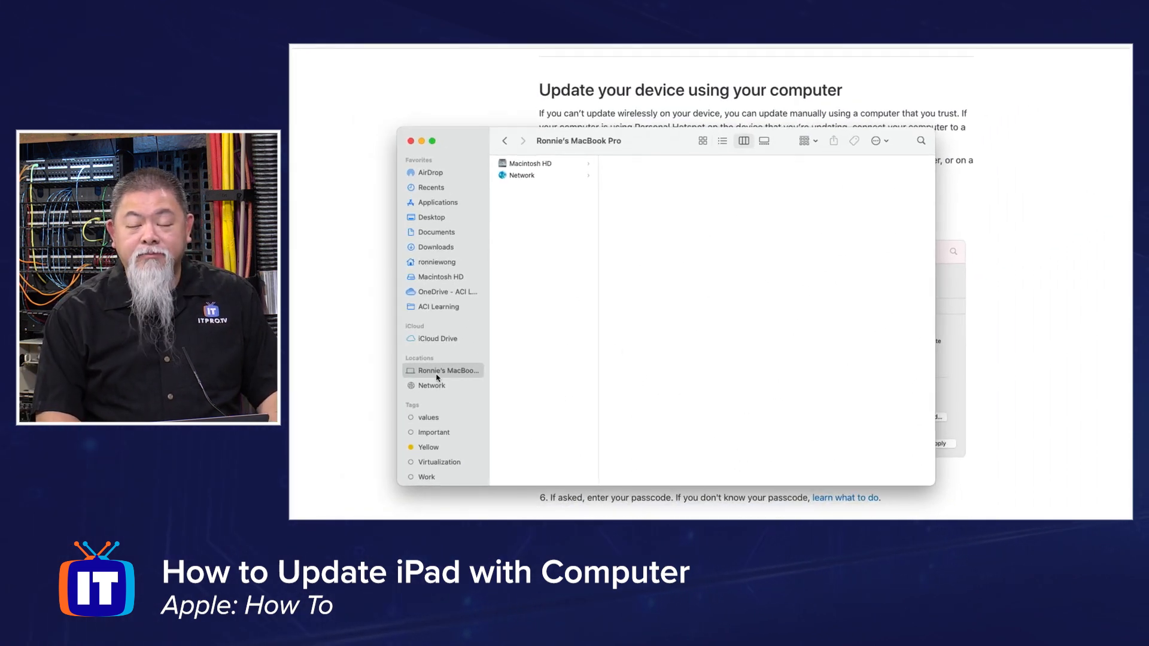
{"action": "mouse_move", "coordinate": [476, 219]}
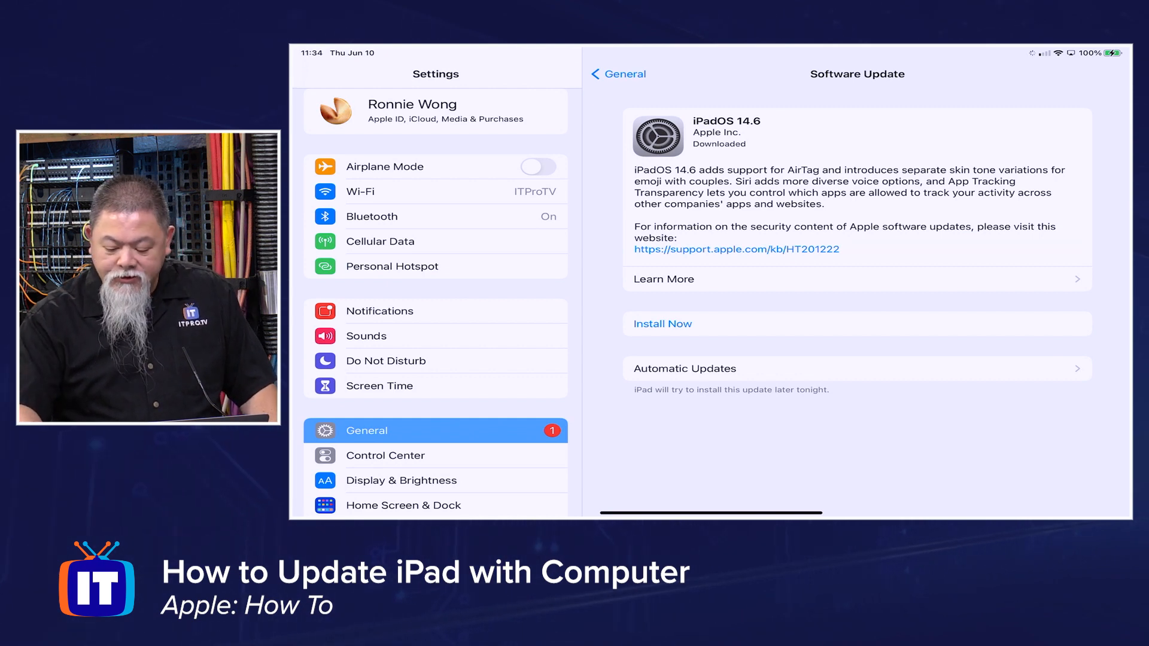
Set Auto-Lock to Never under Display & Brightness
{"action": "left_click", "coordinate": [401, 480]}
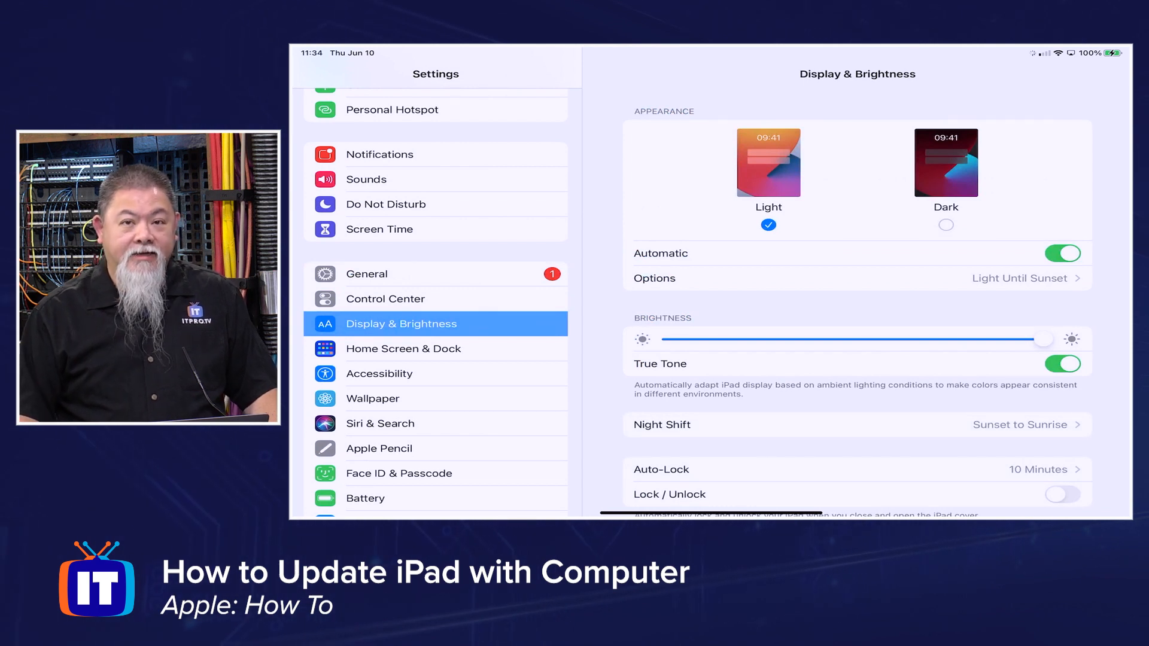
{"action": "scroll", "scroll_direction": "down", "scroll_amount": 3}
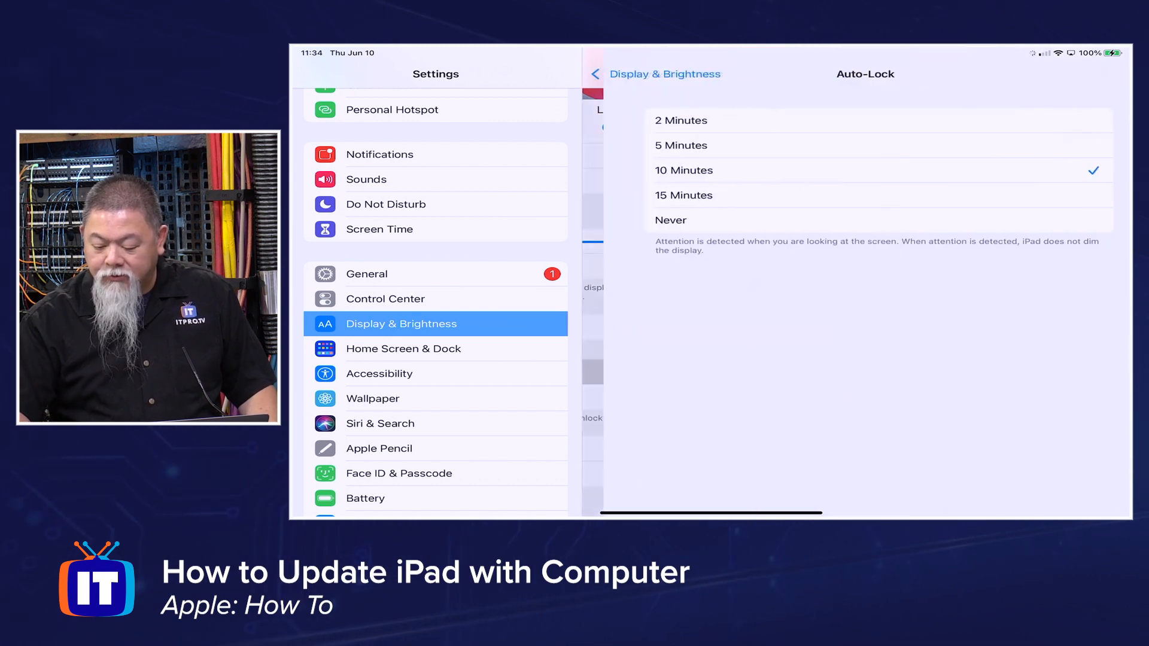
{"action": "left_click", "coordinate": [670, 220]}
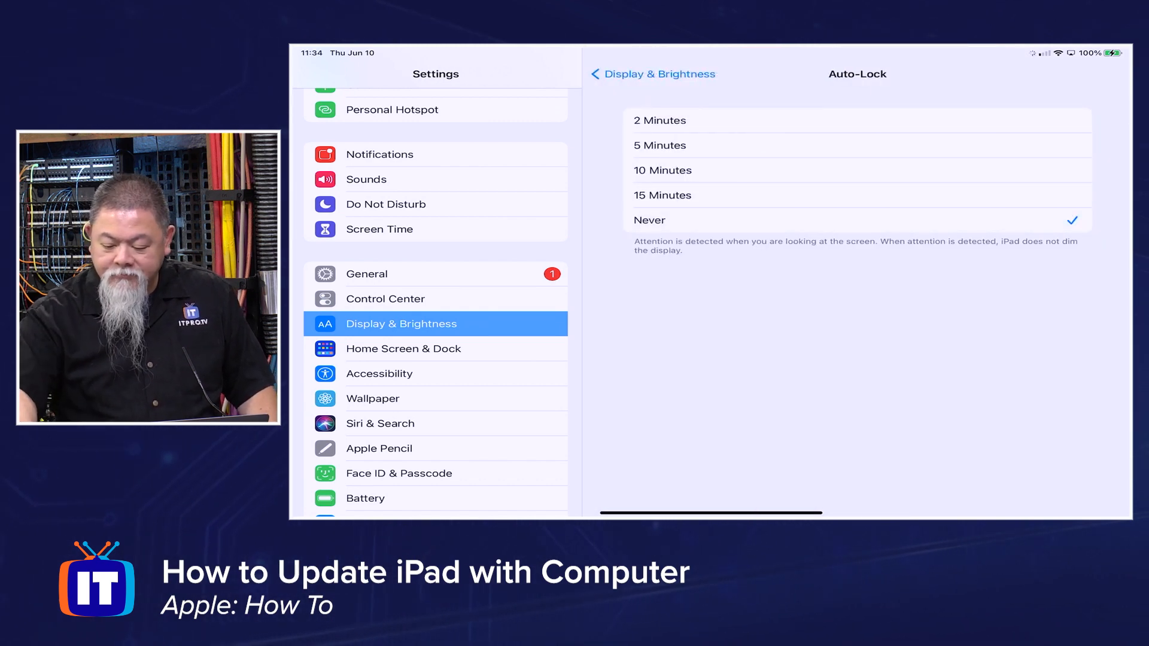
{"action": "left_click", "coordinate": [652, 73]}
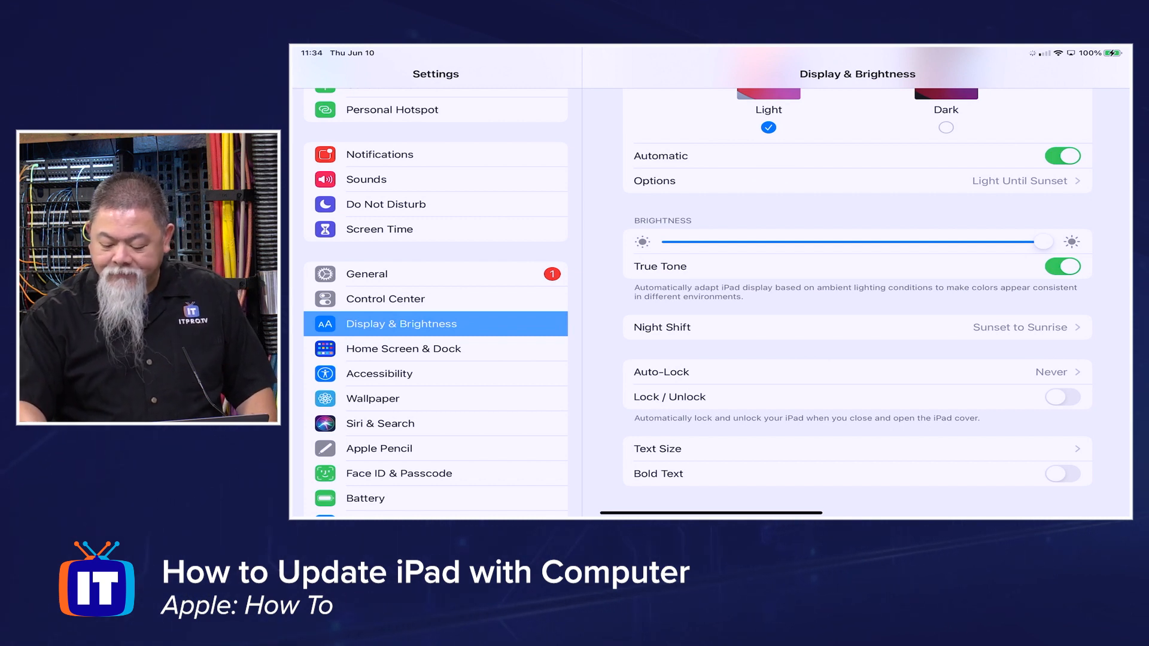
Turn off the iPad passcode in Face ID & Passcode and confirm
{"action": "scroll", "scroll_direction": "down", "scroll_amount": 3}
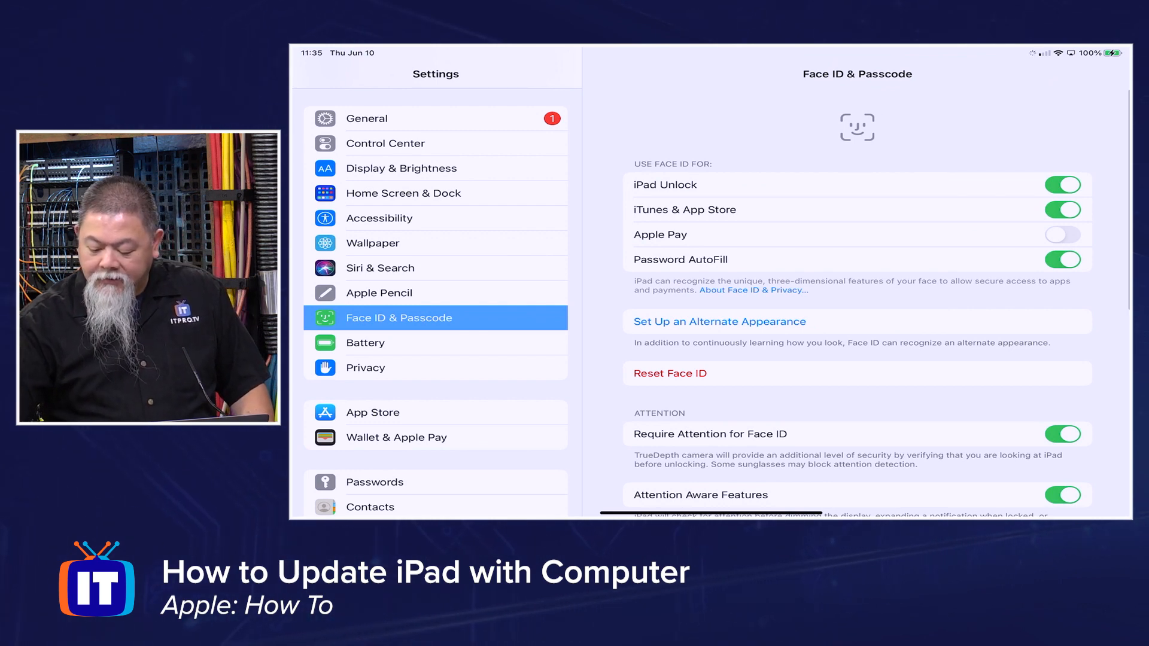
{"action": "scroll", "scroll_direction": "down", "scroll_amount": 3}
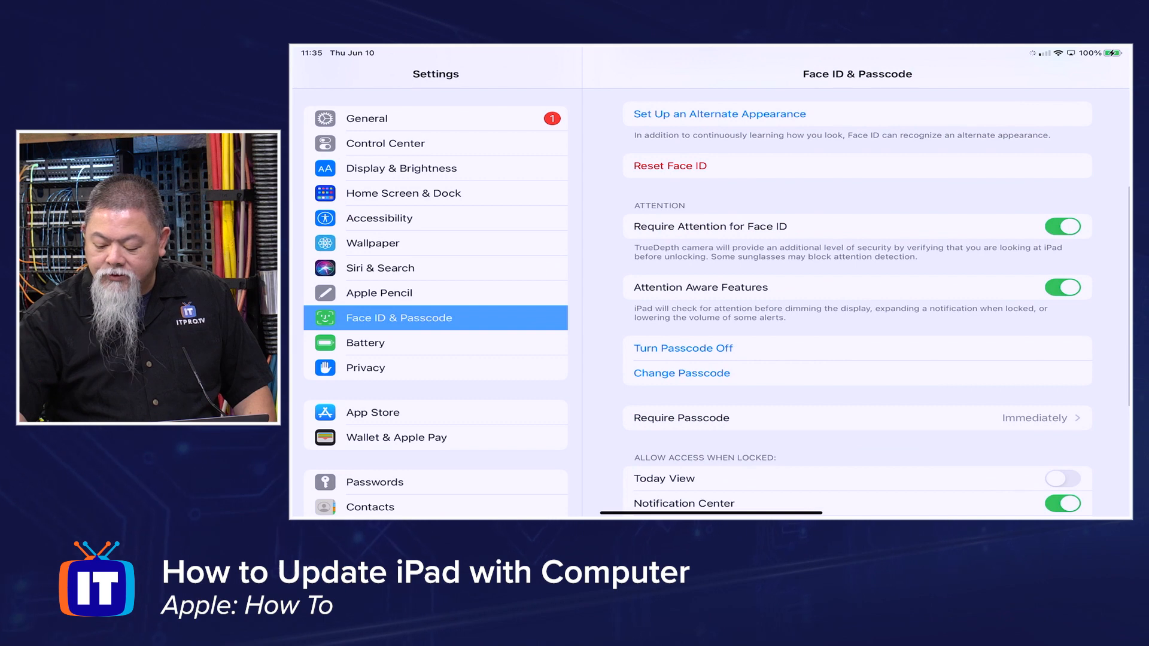
{"action": "left_click", "coordinate": [683, 349]}
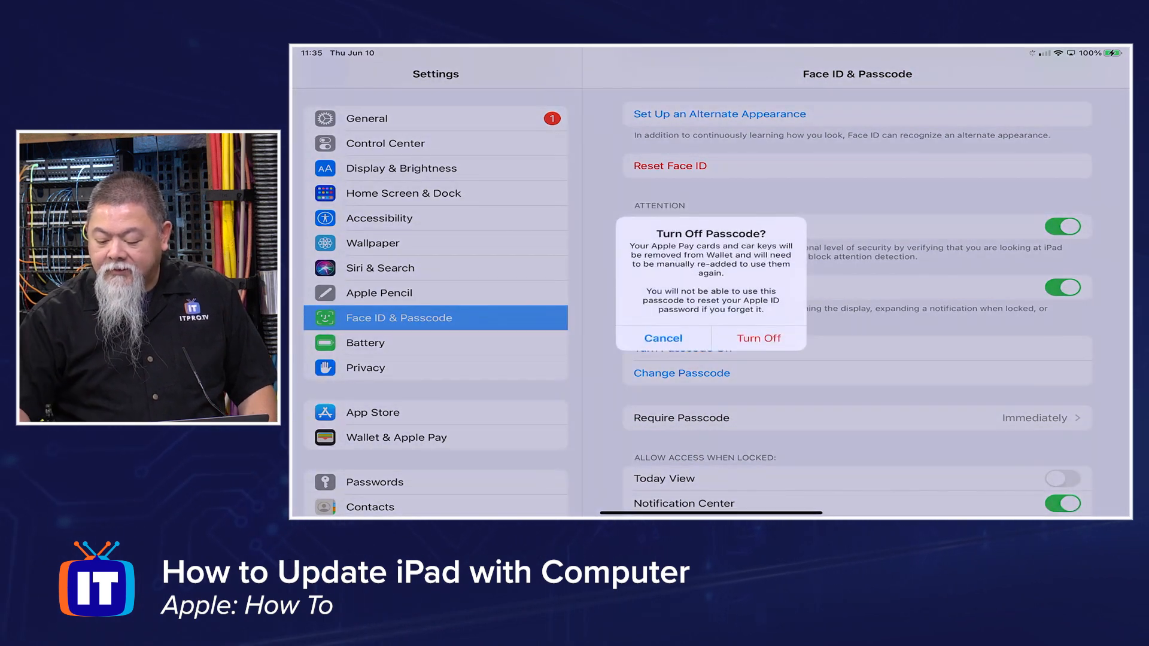
{"action": "left_click", "coordinate": [758, 338]}
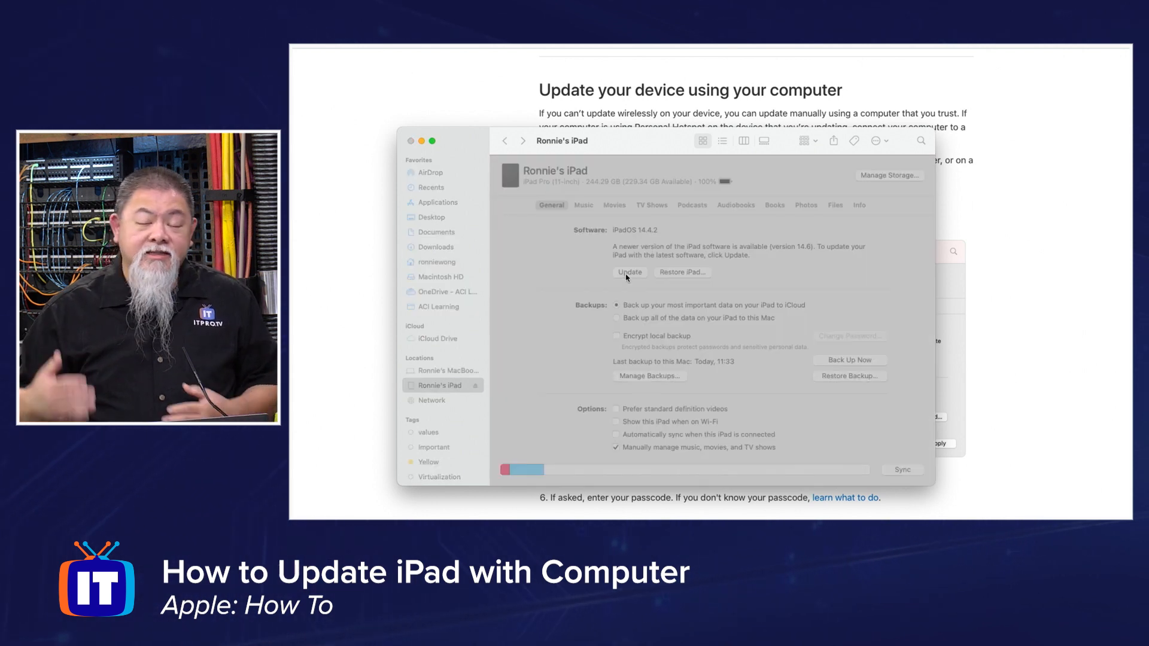
Click Update in the iPad's General pane and confirm the iPadOS 14.6 update
{"action": "left_click", "coordinate": [629, 271]}
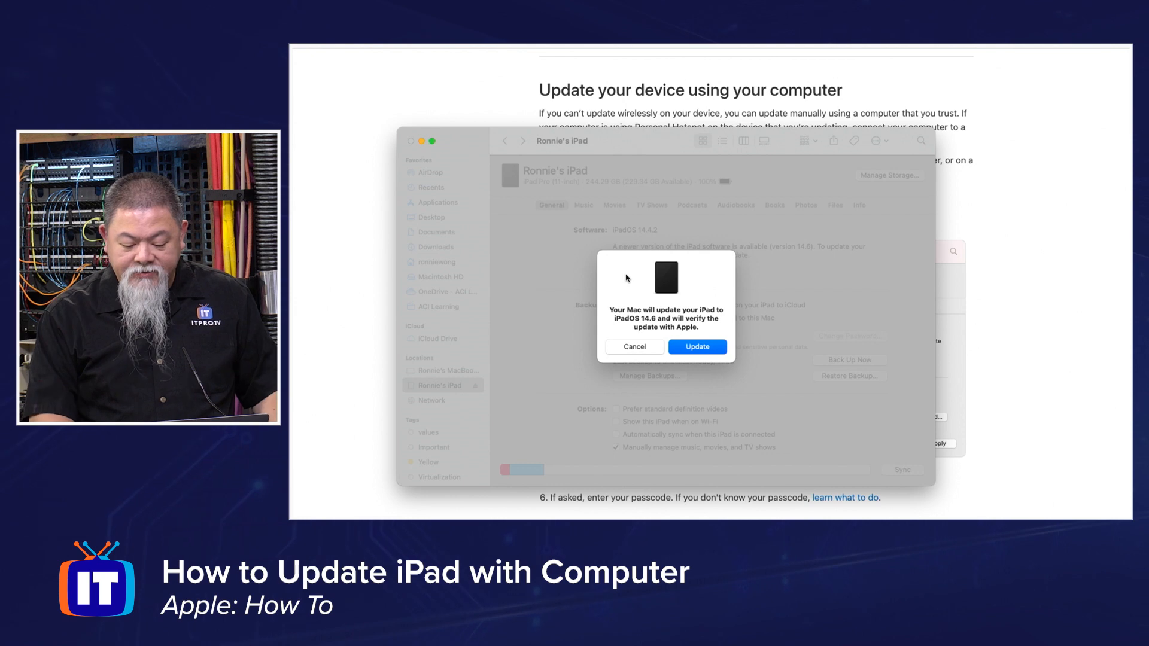
{"action": "left_click", "coordinate": [696, 346]}
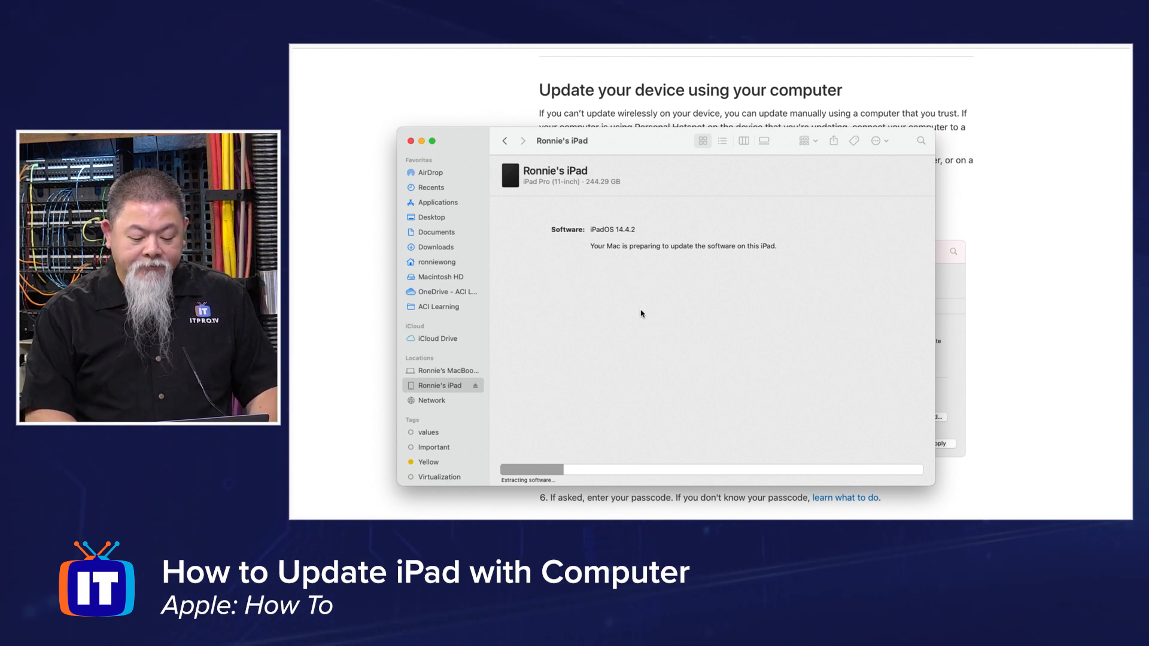
{"action": "mouse_move", "coordinate": [741, 316]}
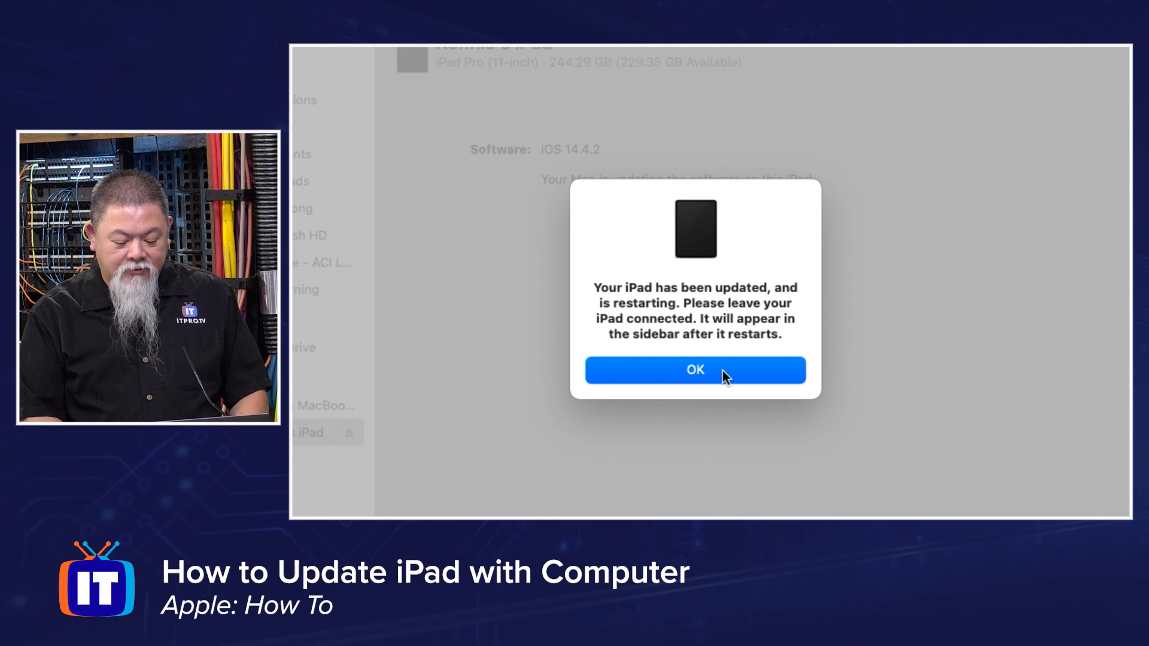
{"action": "left_click", "coordinate": [694, 369]}
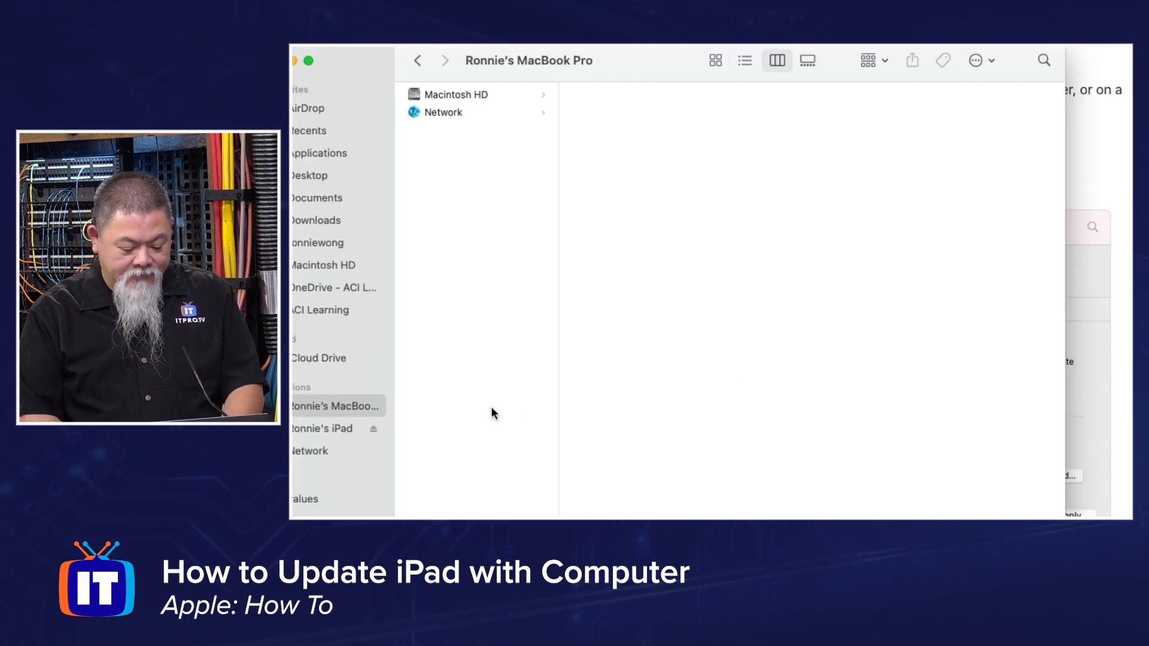
{"action": "left_click", "coordinate": [330, 428]}
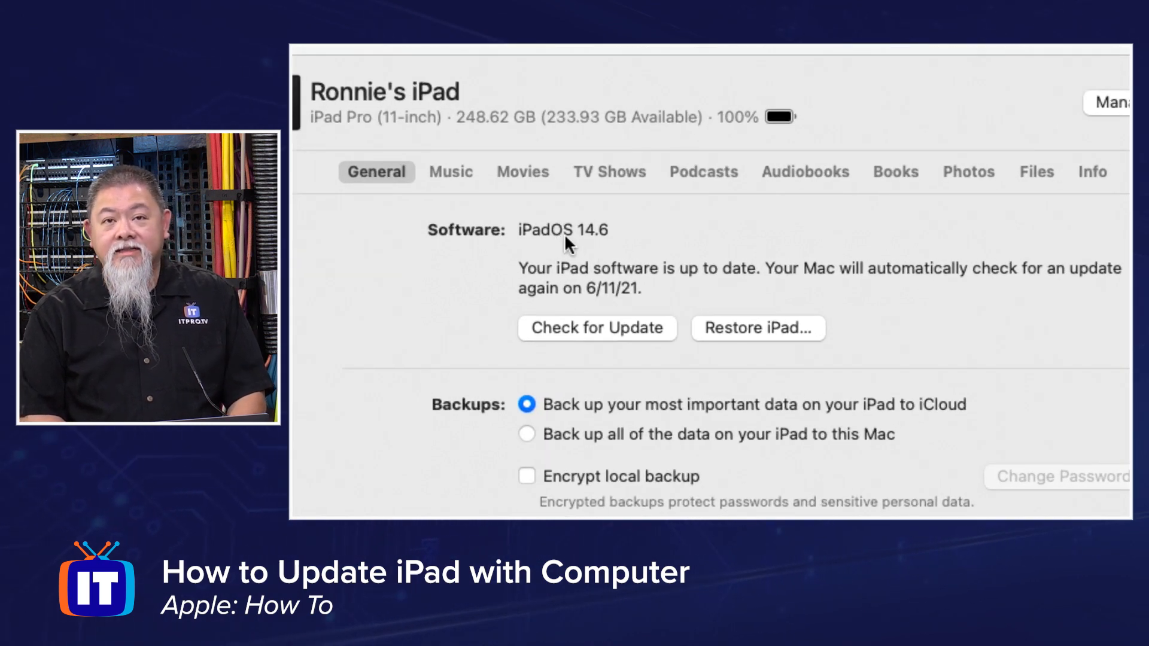
{"action": "mouse_move", "coordinate": [645, 239]}
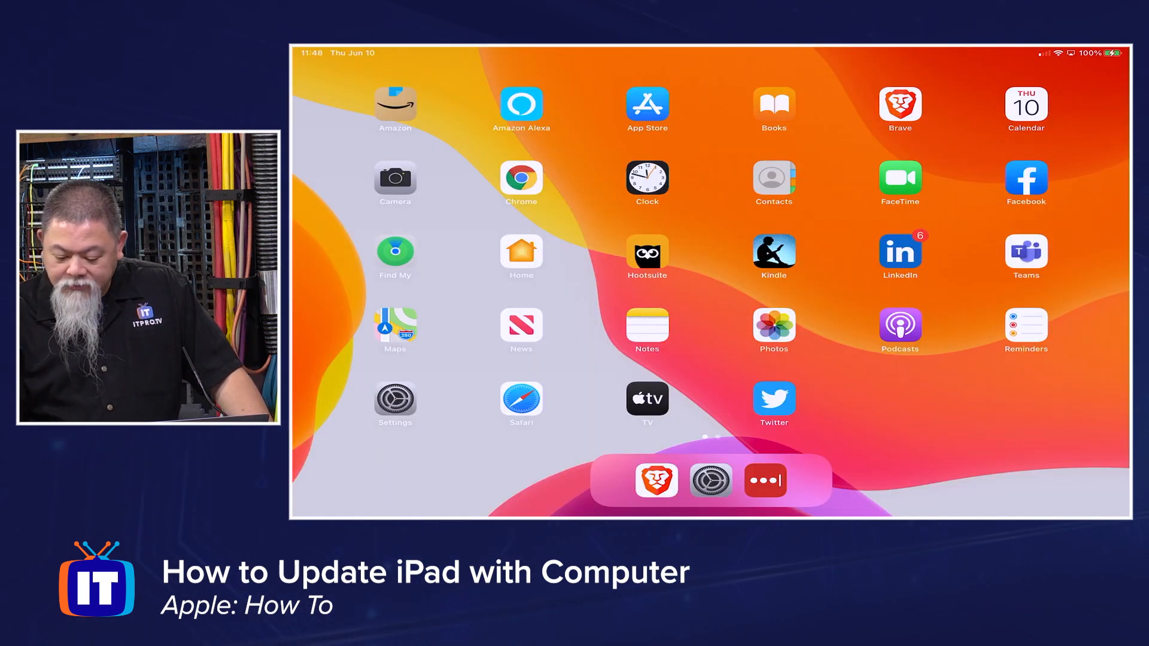
Check Software Update in iPad Settings shows iPadOS 14.6 up to date, then return to General
{"action": "left_click", "coordinate": [708, 480]}
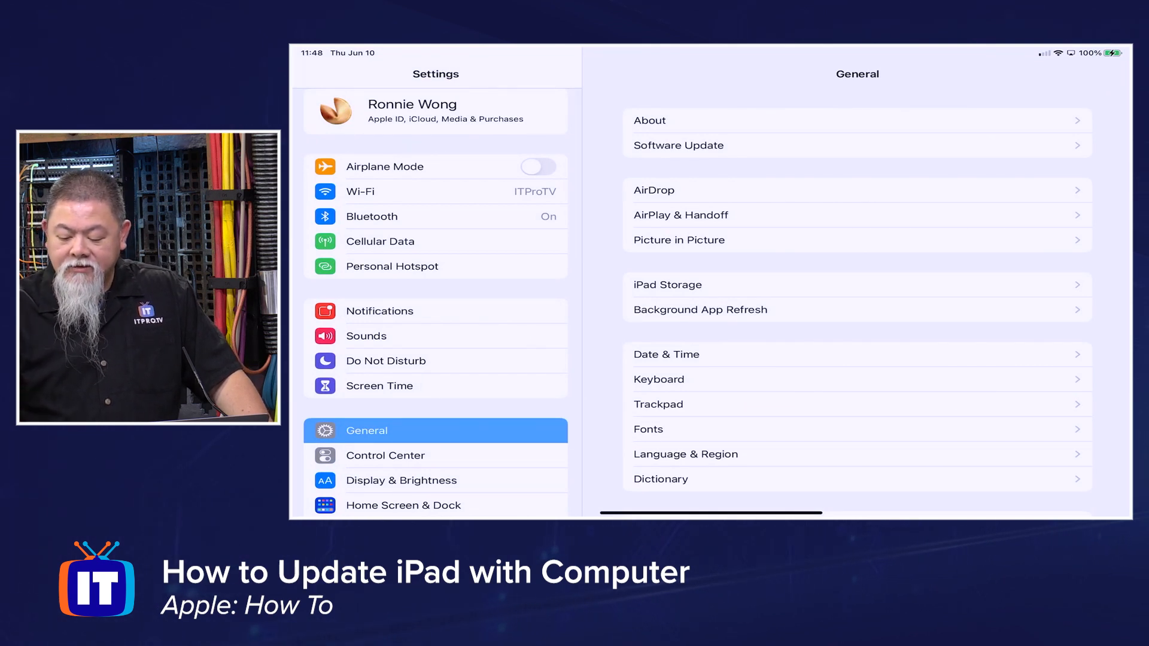
{"action": "left_click", "coordinate": [678, 145]}
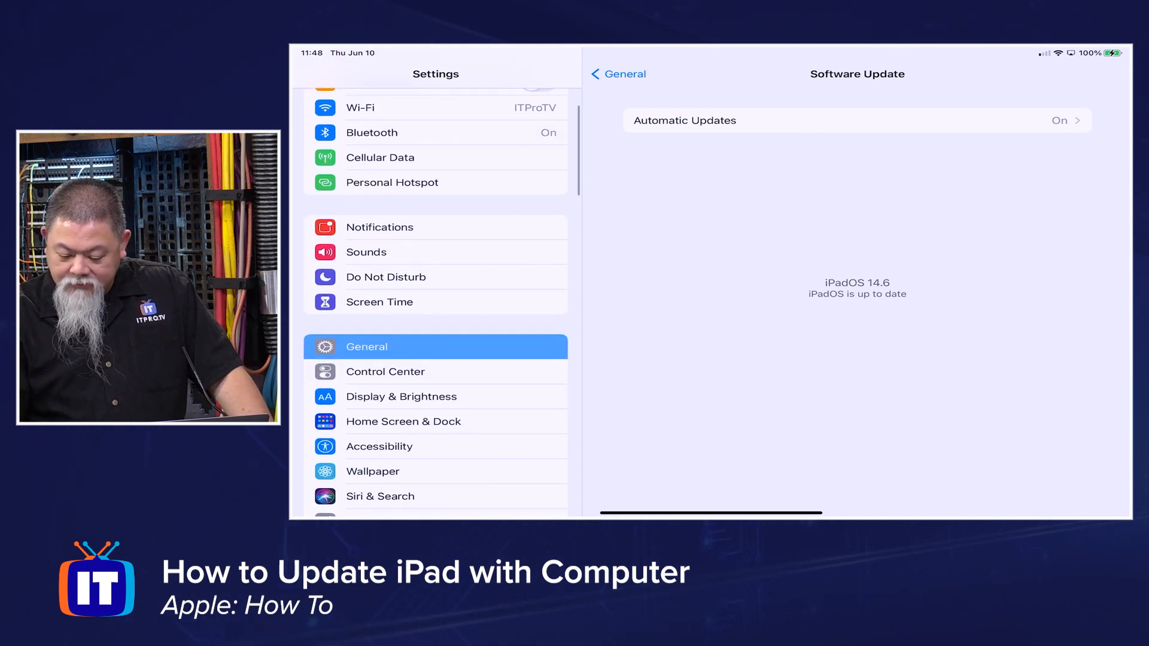
{"action": "left_click", "coordinate": [618, 73]}
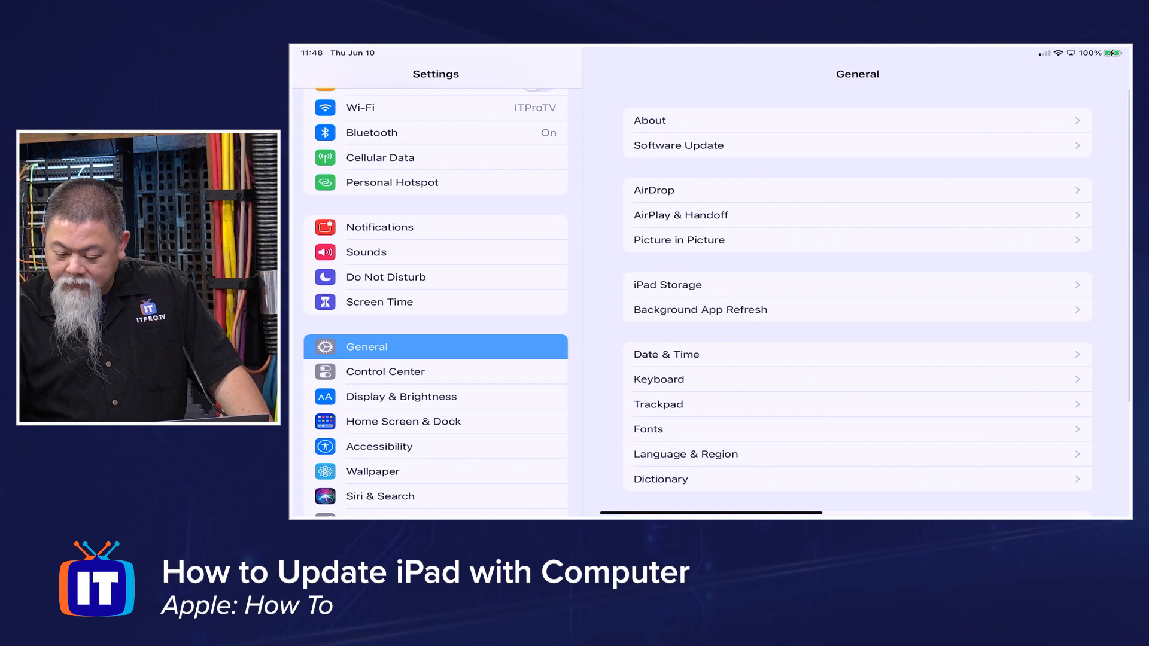